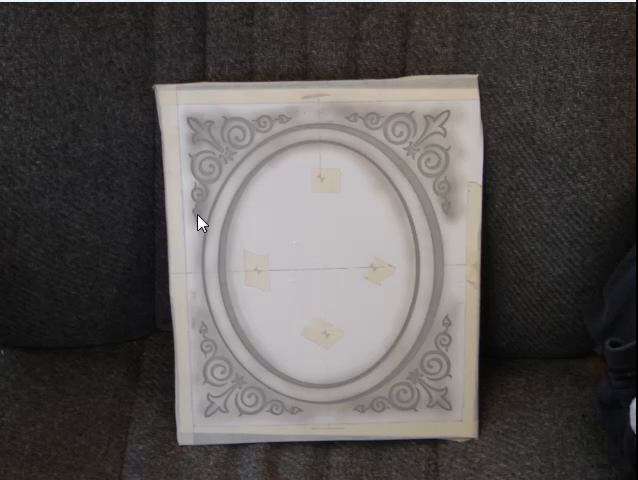
mouse_move(328, 318)
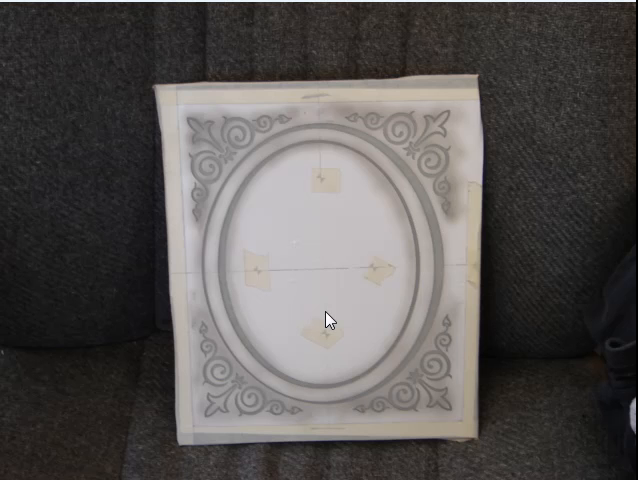
mouse_move(376, 288)
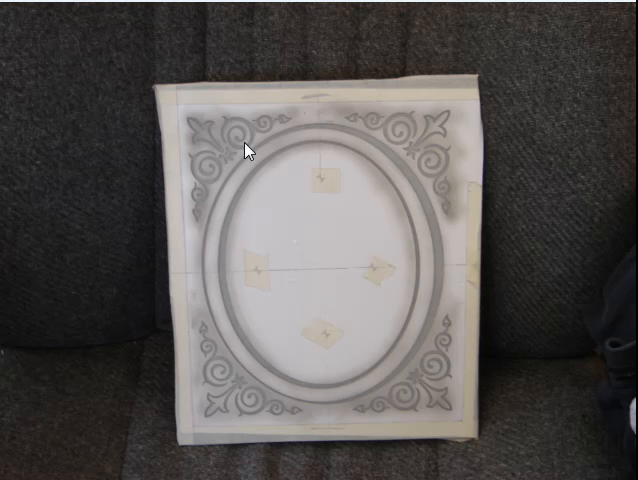
mouse_move(430, 304)
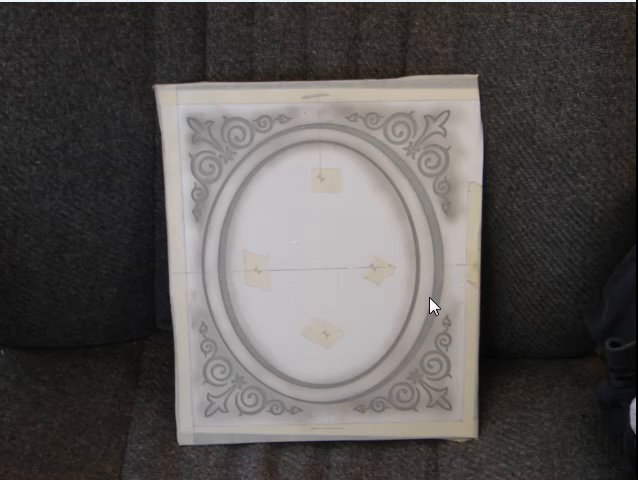
mouse_move(296, 132)
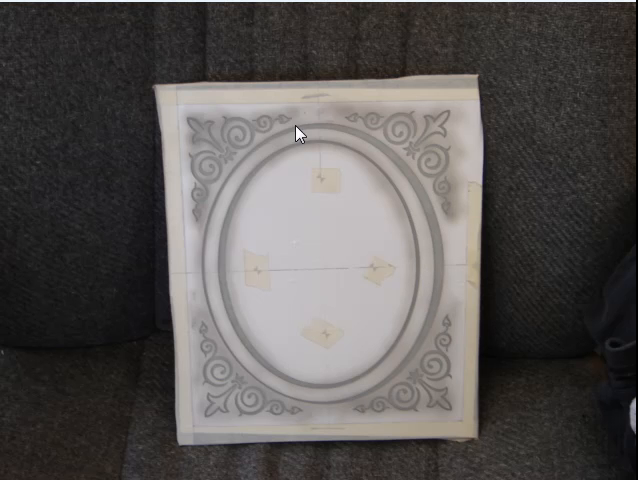
mouse_move(232, 308)
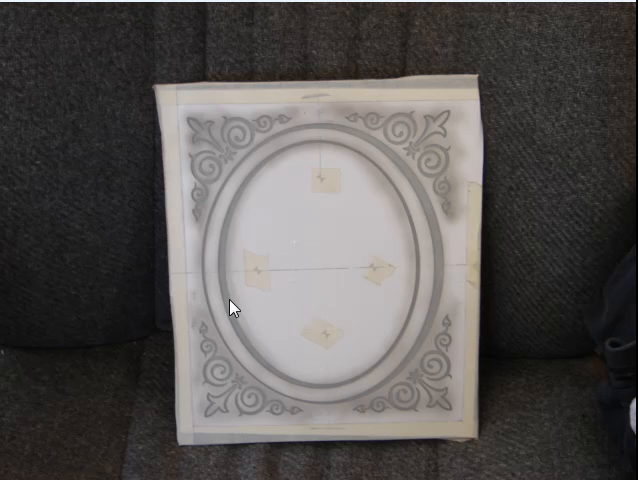
mouse_move(306, 164)
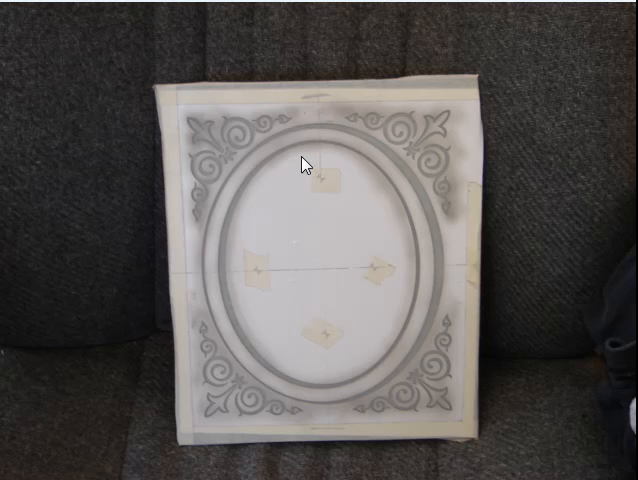
mouse_move(324, 208)
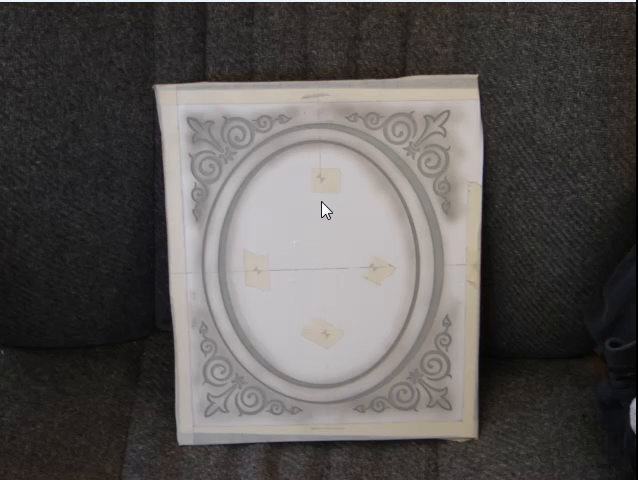
mouse_move(256, 232)
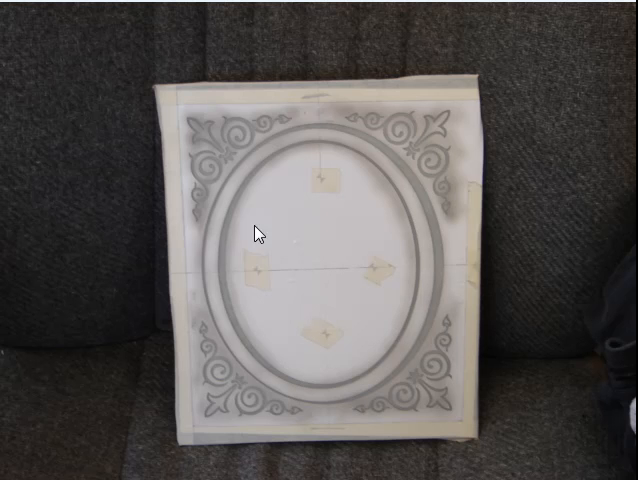
mouse_move(428, 216)
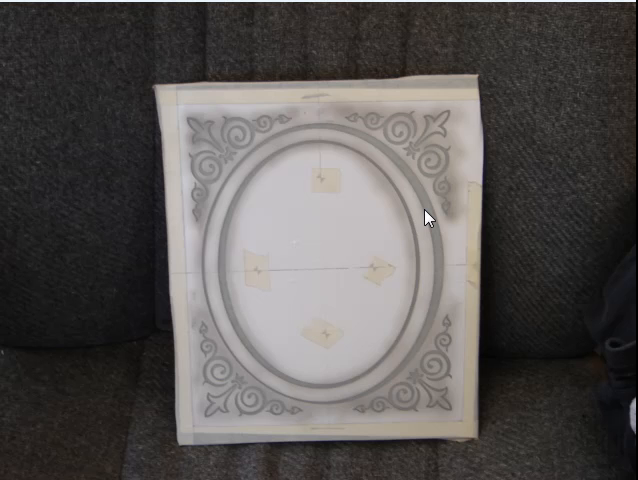
mouse_move(292, 382)
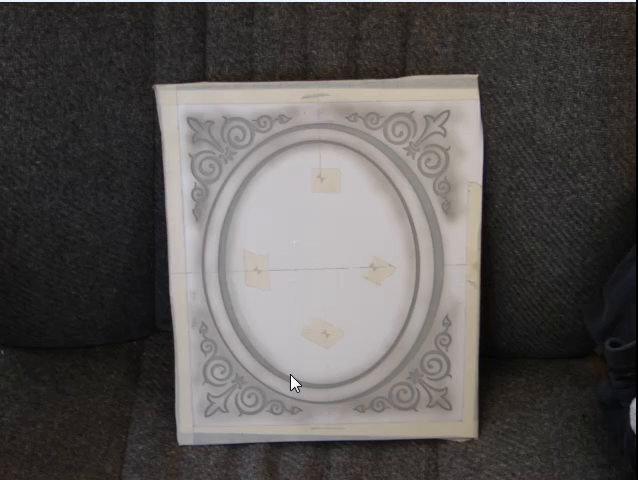
mouse_move(358, 262)
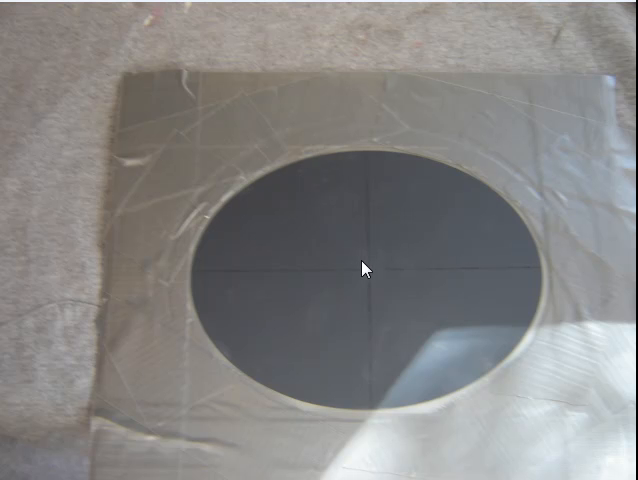
mouse_move(394, 236)
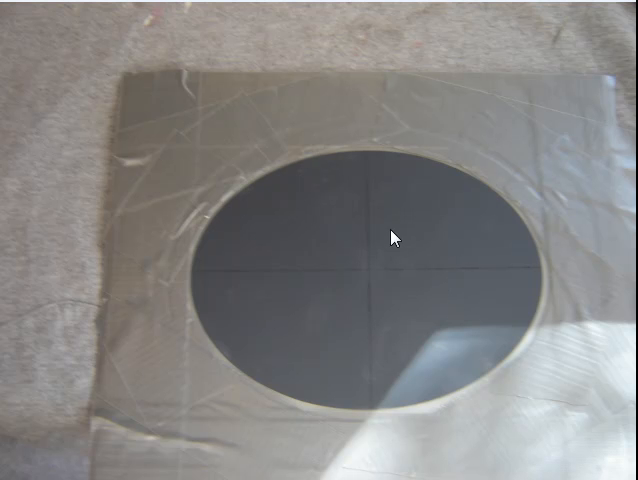
mouse_move(344, 276)
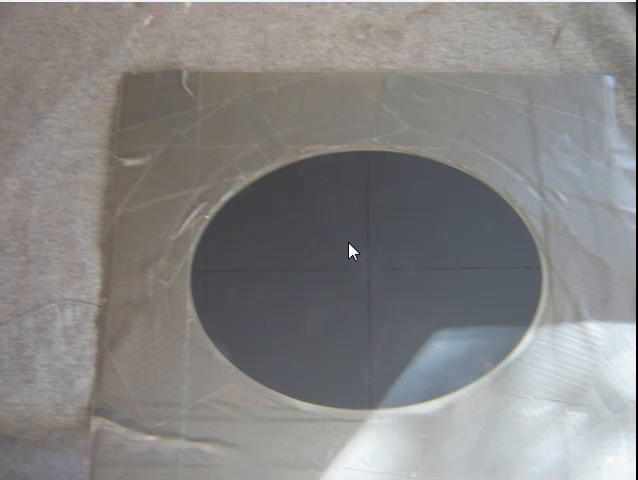
mouse_move(504, 156)
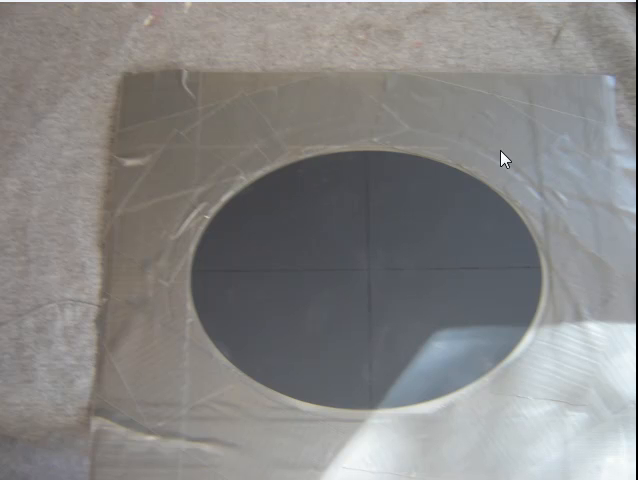
mouse_move(384, 140)
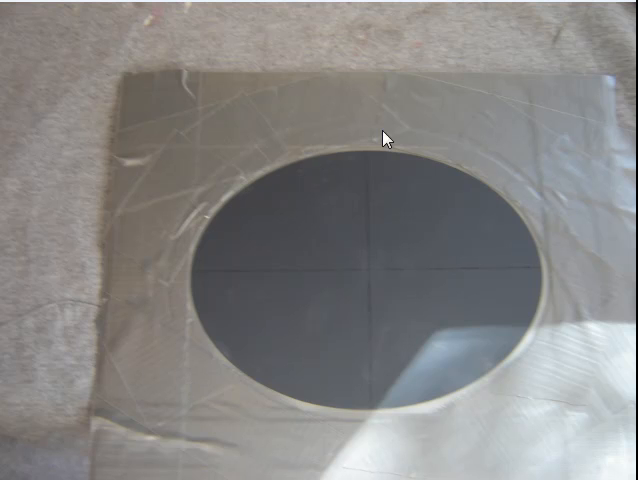
mouse_move(220, 162)
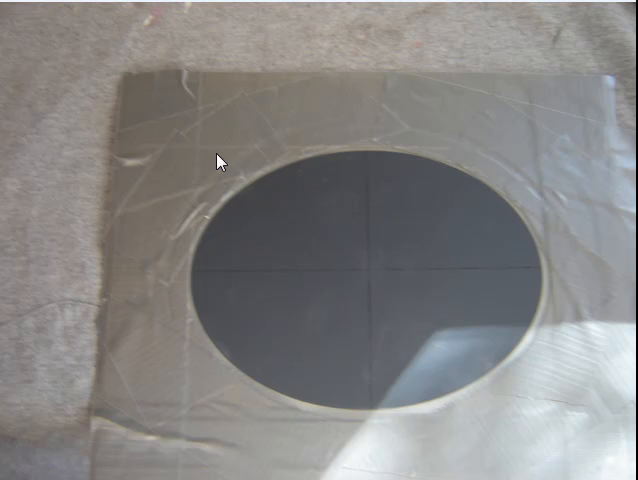
mouse_move(332, 128)
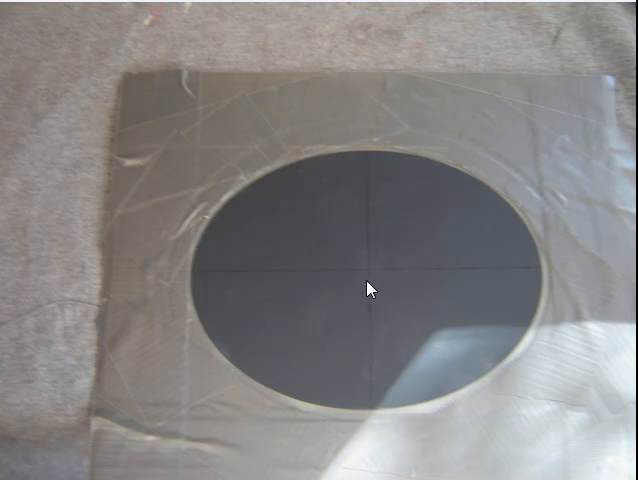
mouse_move(328, 282)
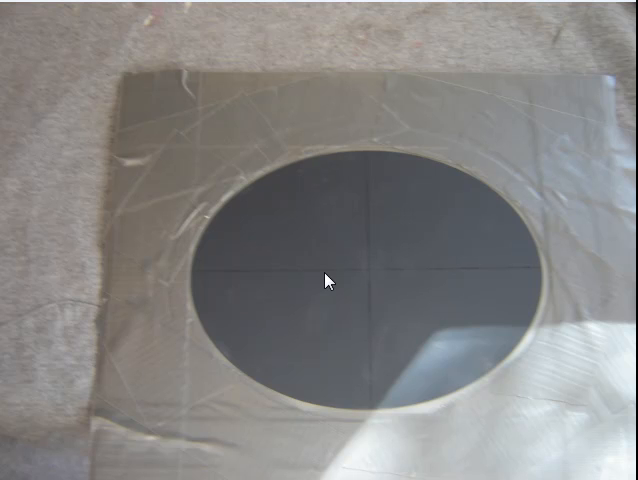
mouse_move(284, 176)
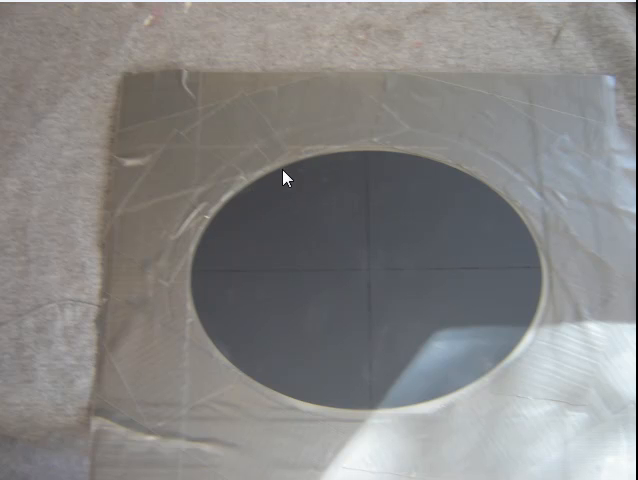
mouse_move(466, 192)
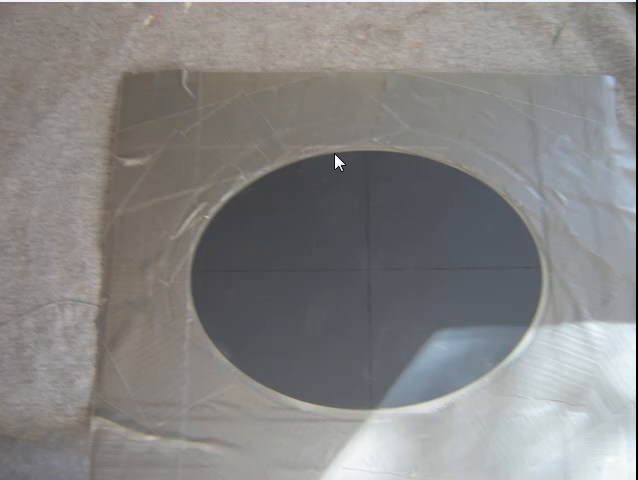
mouse_move(376, 412)
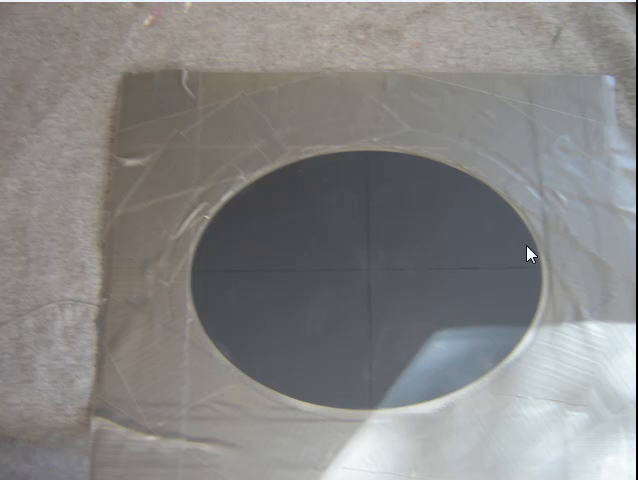
mouse_move(536, 332)
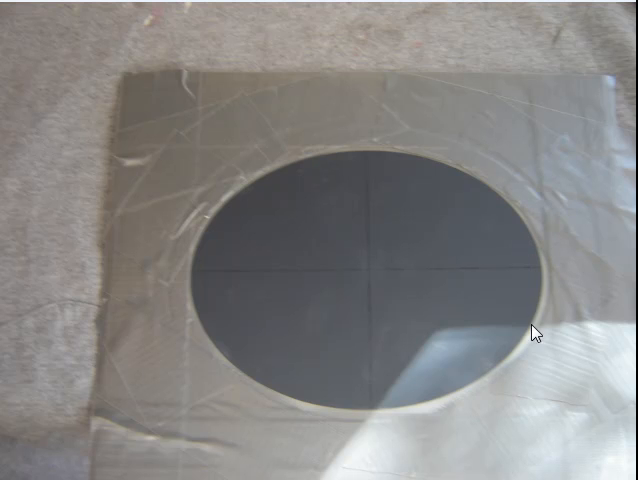
mouse_move(272, 382)
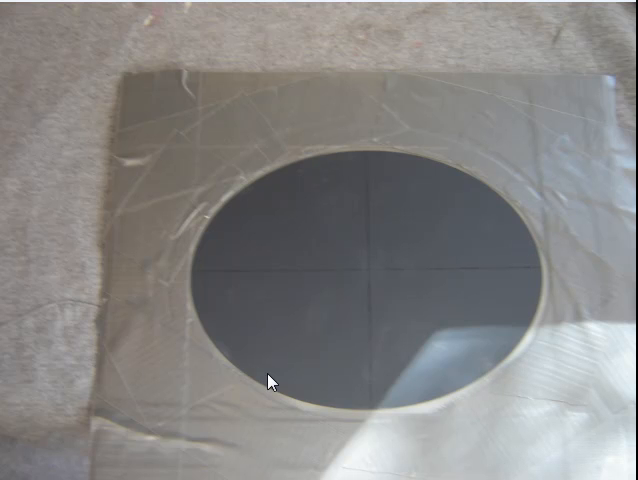
mouse_move(262, 362)
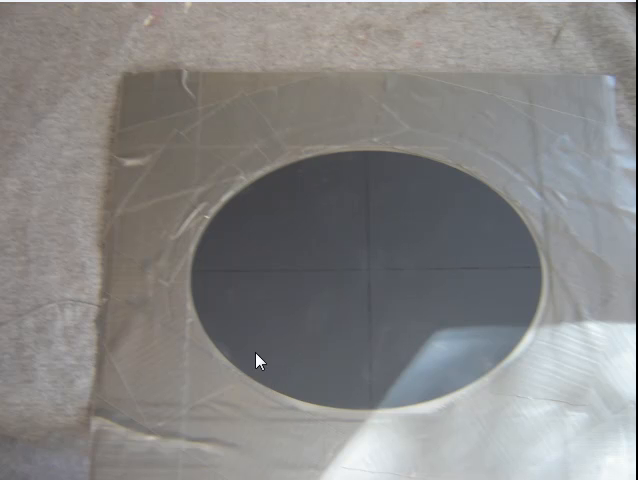